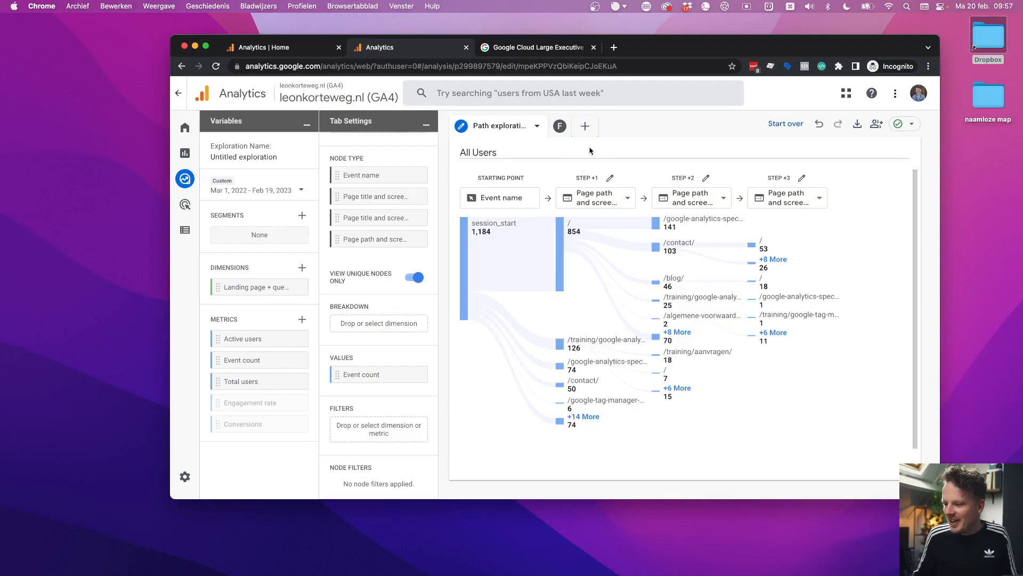
pyautogui.moveTo(646, 224)
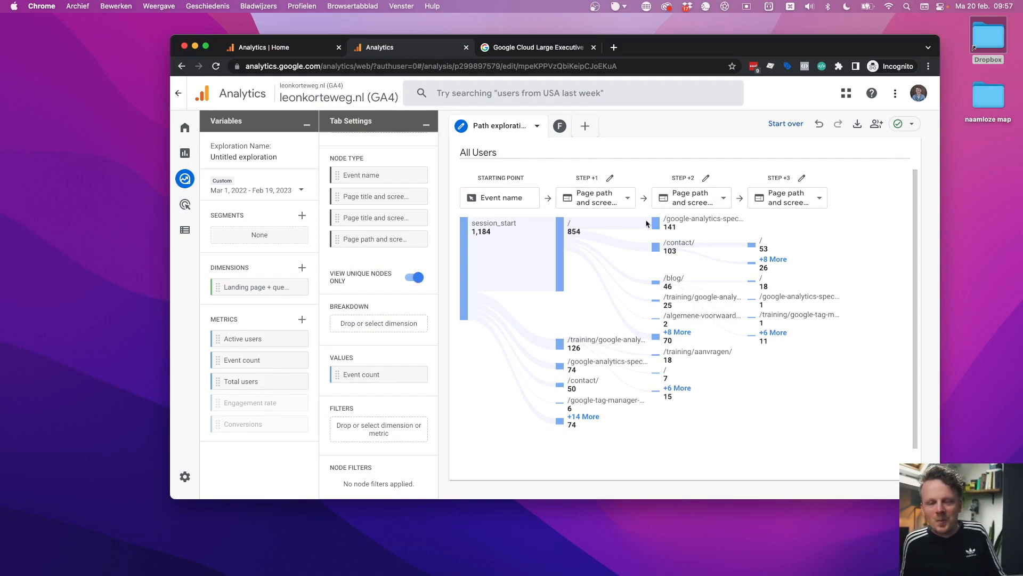